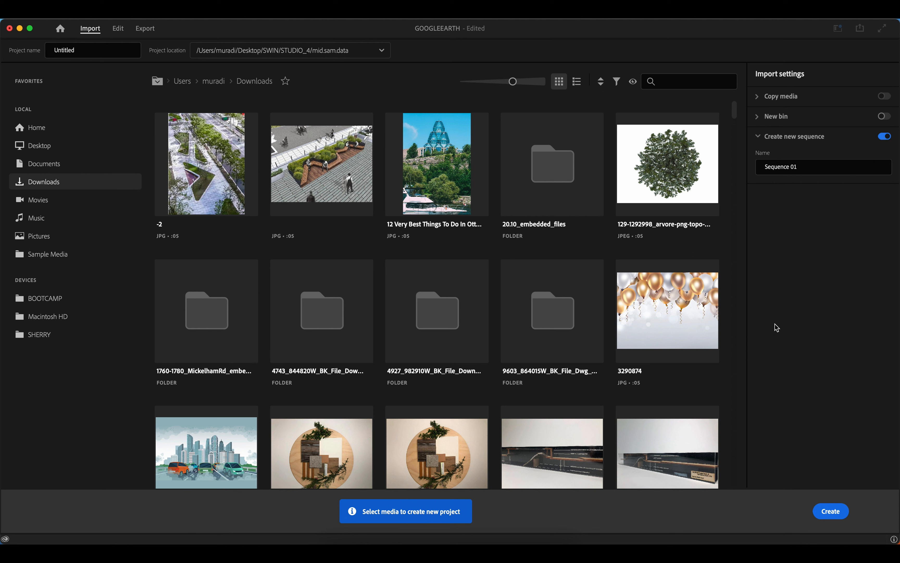
pyautogui.moveTo(772, 329)
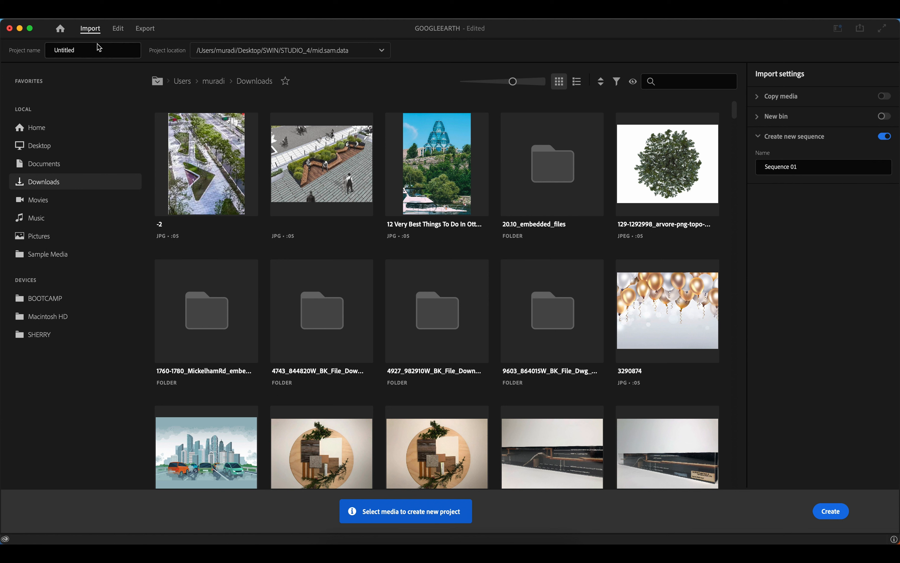
# Name the new project PREMIERE PRO and create it with no media imported.
pyautogui.click(92, 50)
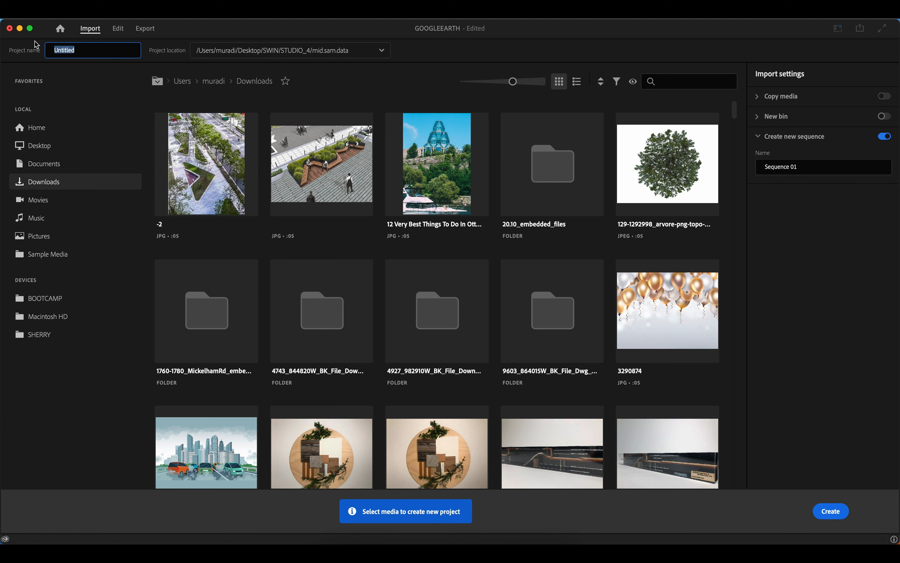
pyautogui.moveTo(687, 236)
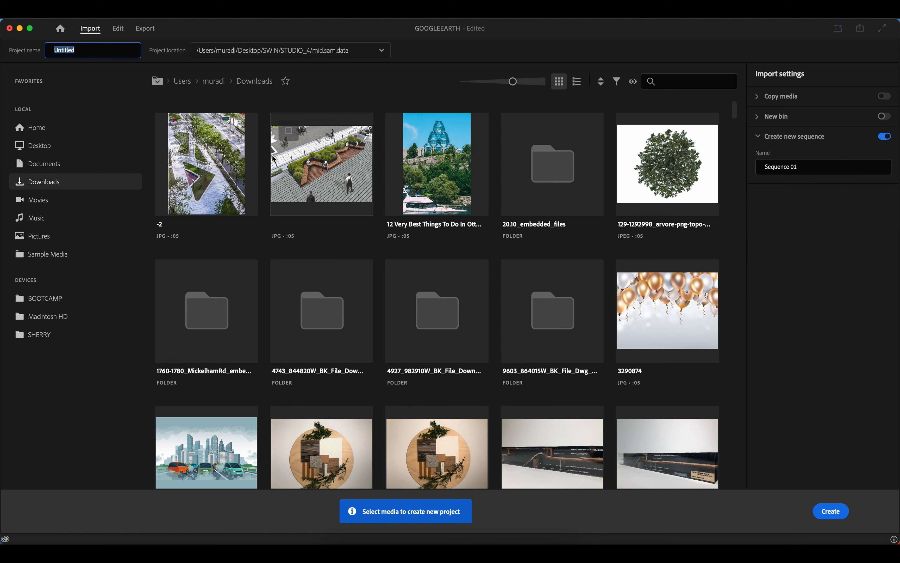
pyautogui.write('A')
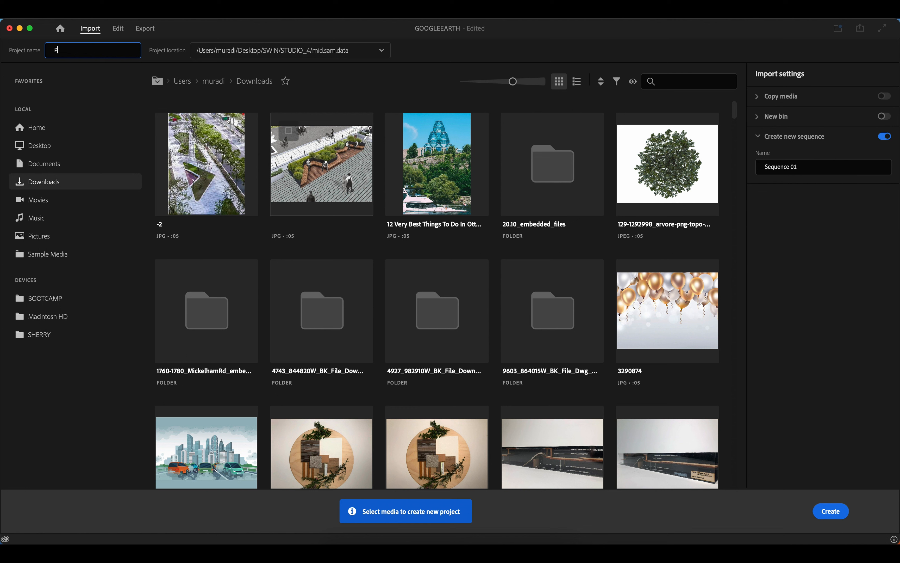
pyautogui.write('REMI')
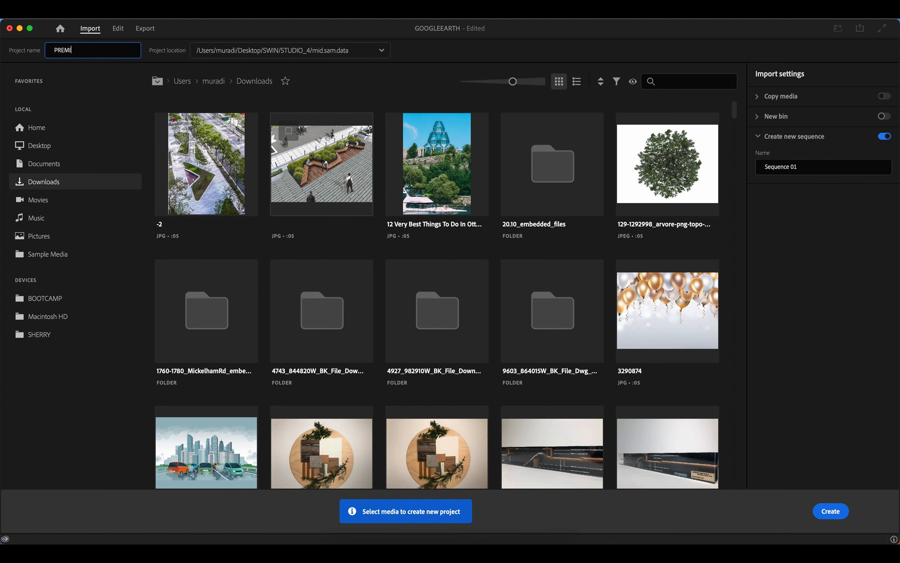
pyautogui.write('ERE')
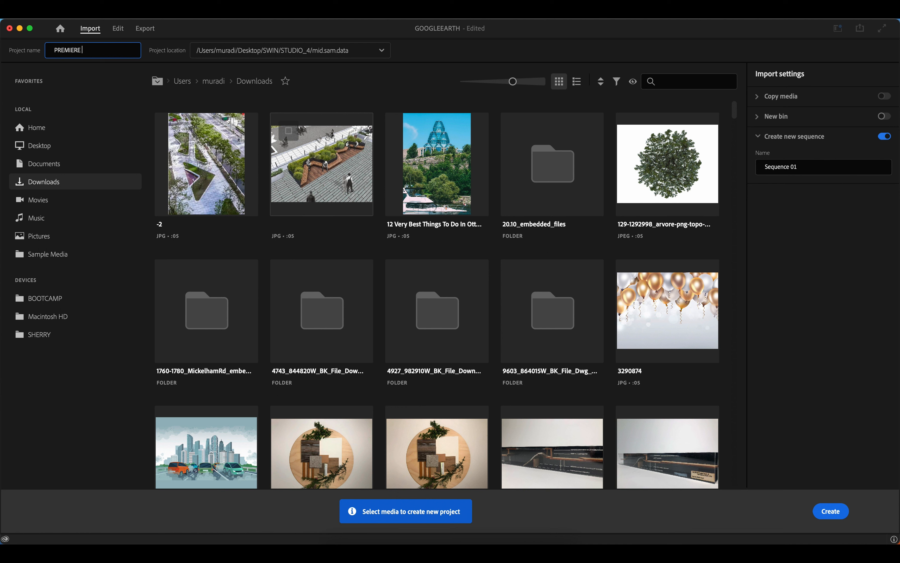
pyautogui.click(828, 510)
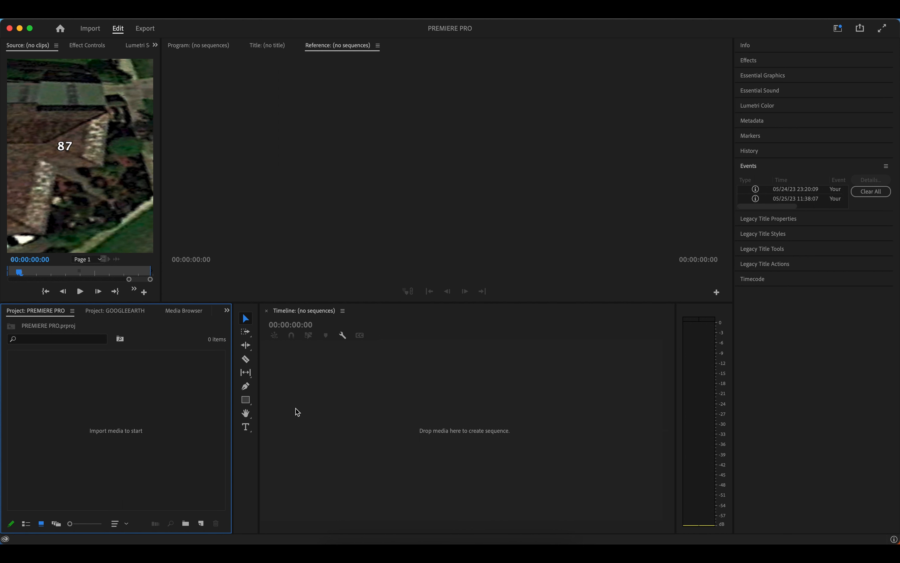
pyautogui.moveTo(345, 313)
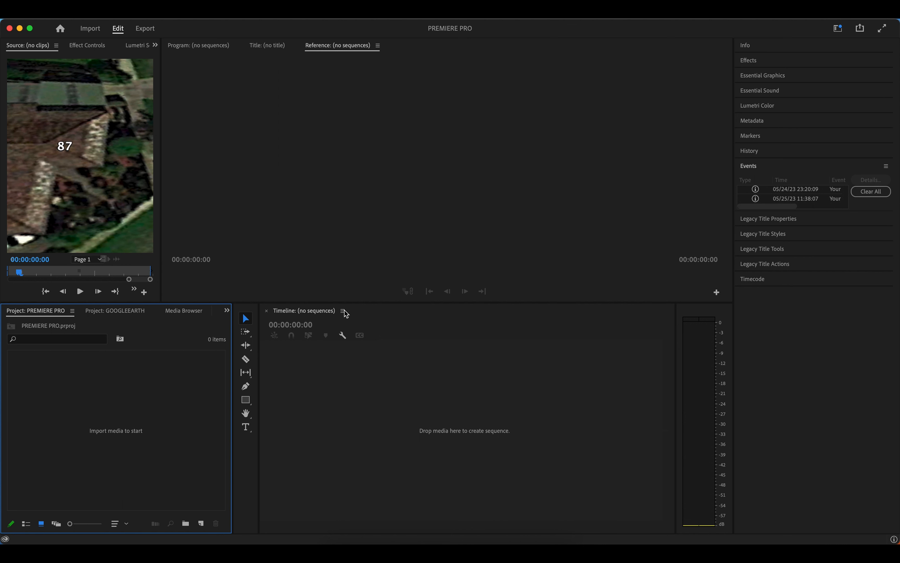
pyautogui.moveTo(50, 425)
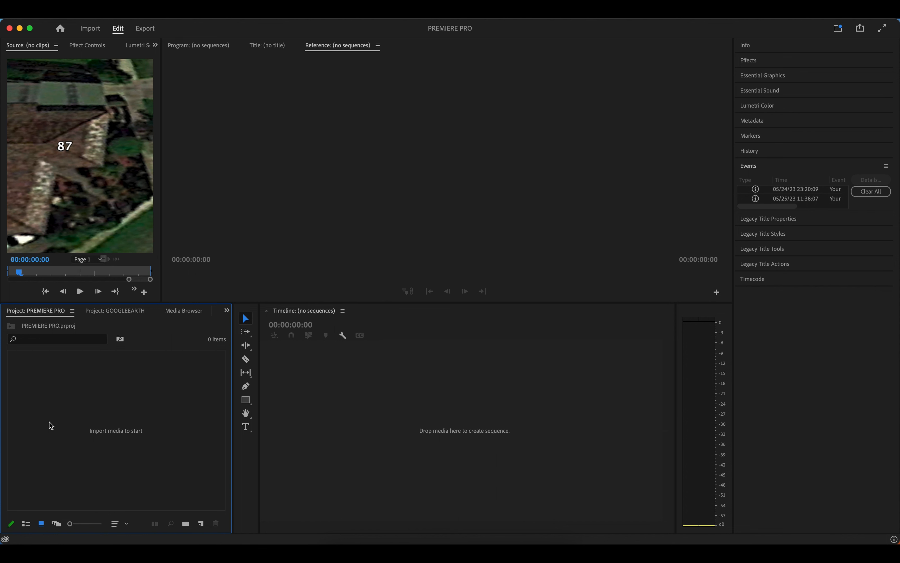
pyautogui.moveTo(114, 434)
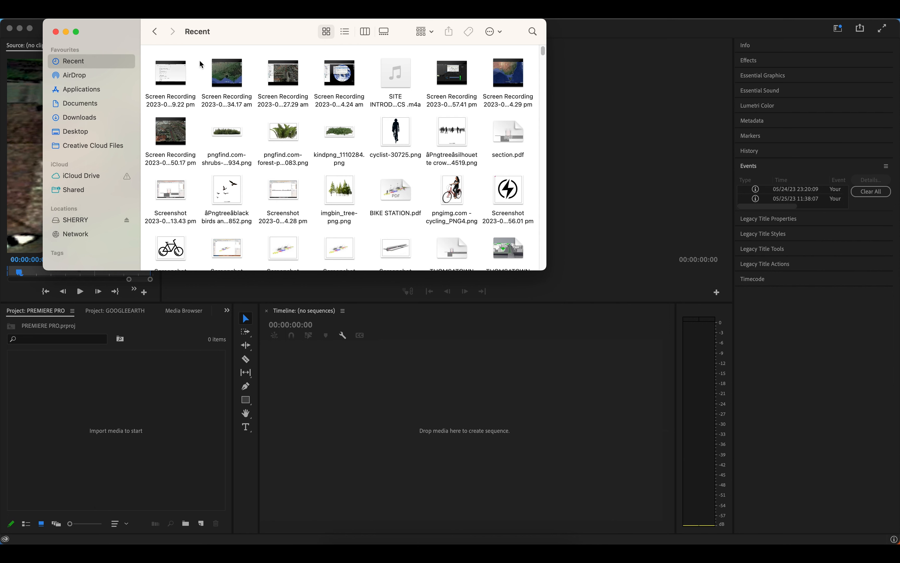
# Drag the Earth screen recording and imgbin_tree-png.png into the Project panel, then close Finder.
pyautogui.click(227, 73)
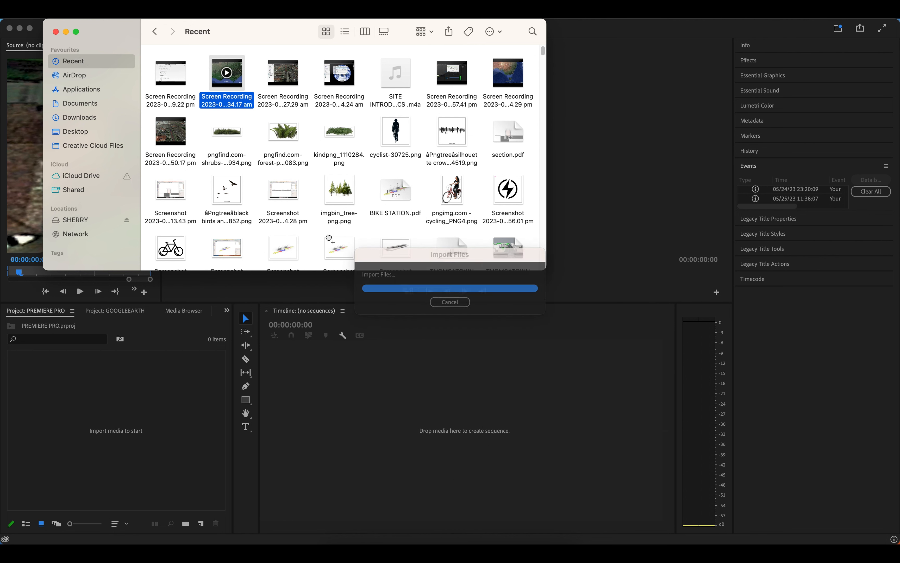
pyautogui.click(339, 190)
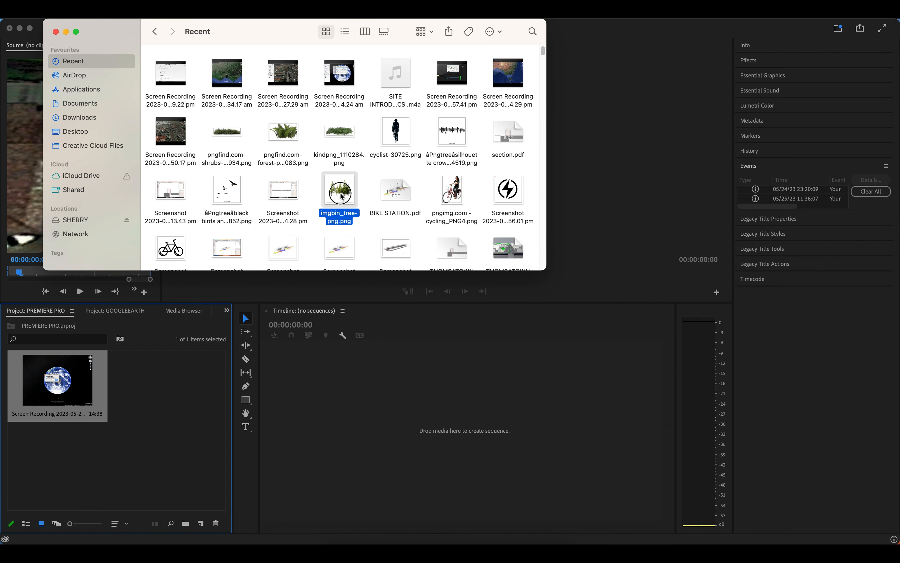
pyautogui.doubleClick(339, 189)
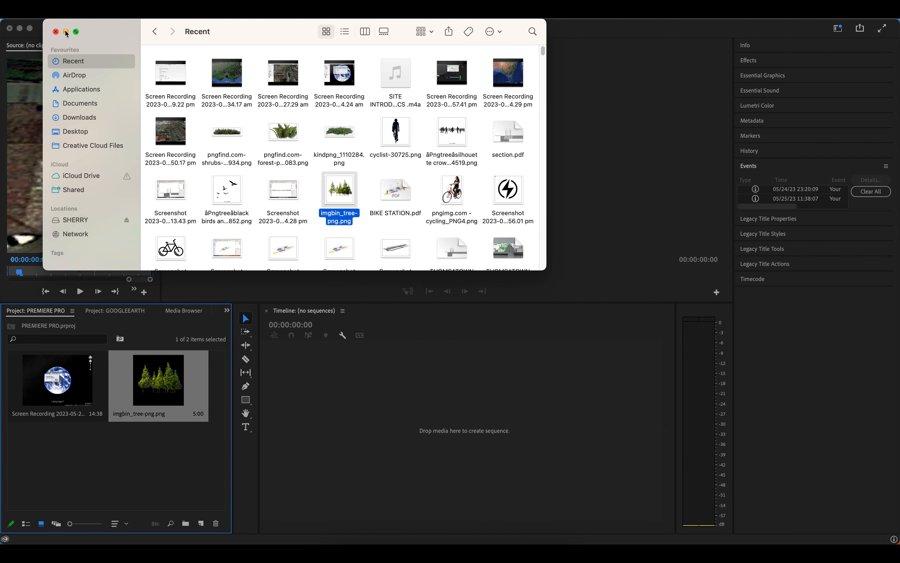
pyautogui.click(66, 32)
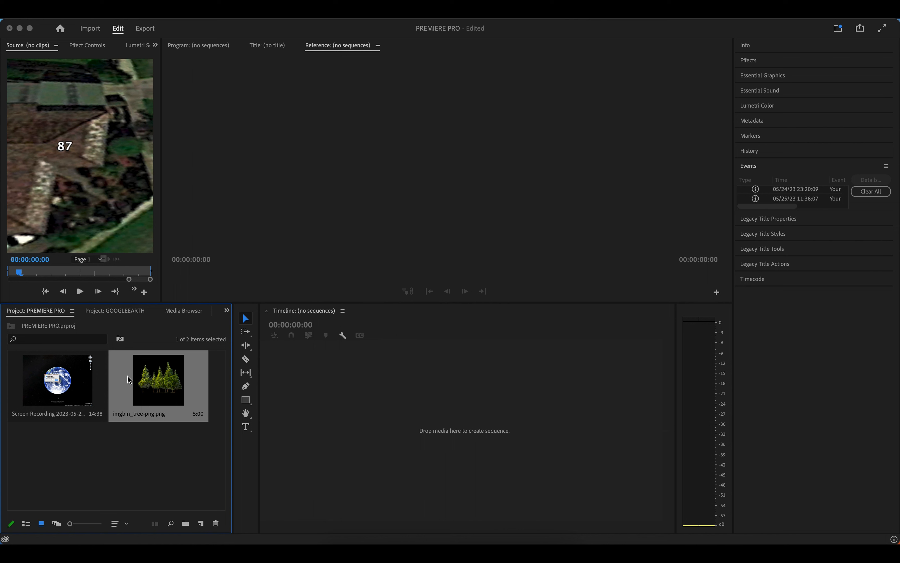
pyautogui.moveTo(353, 411)
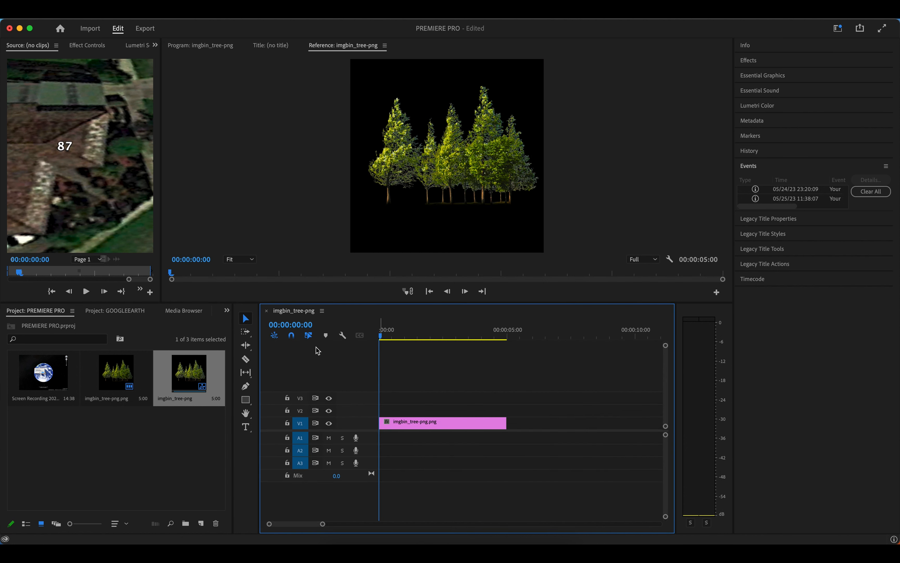
pyautogui.moveTo(334, 380)
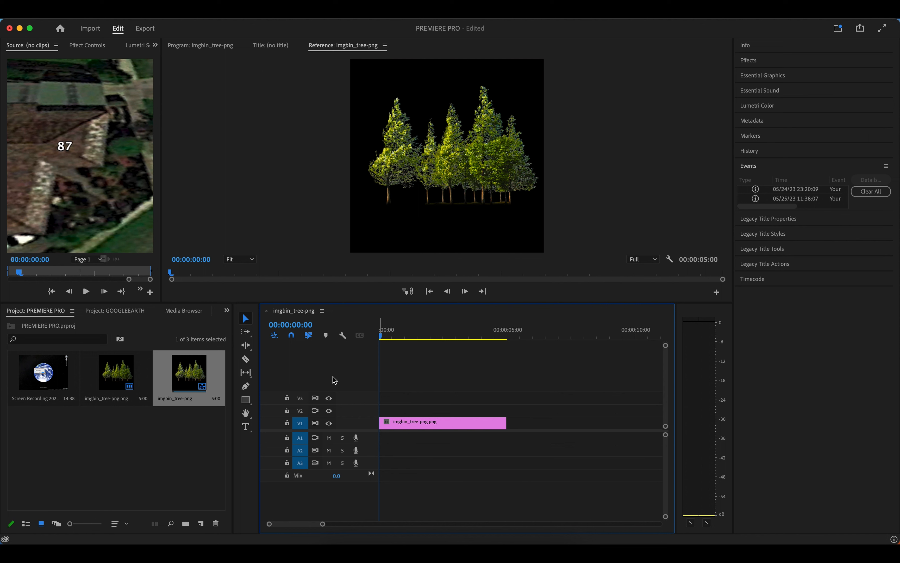
pyautogui.moveTo(366, 437)
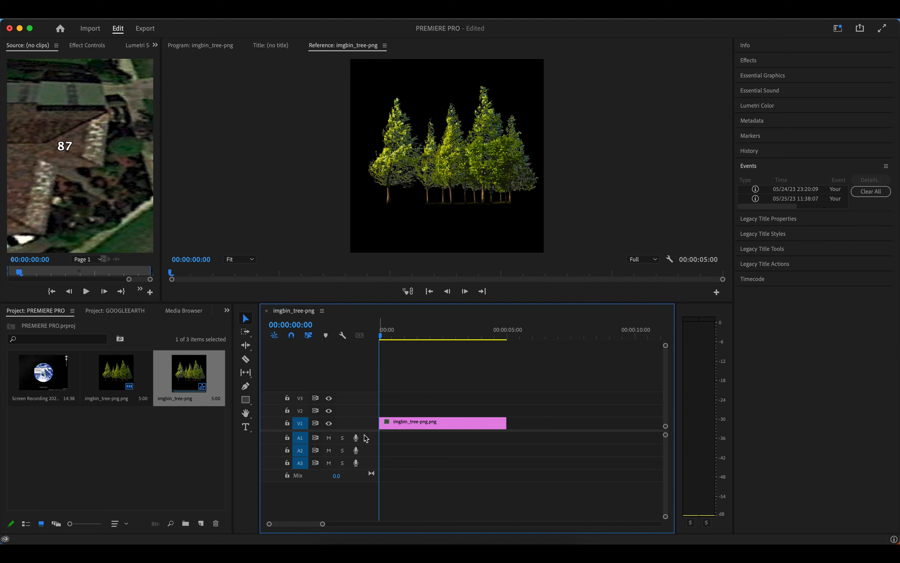
pyautogui.moveTo(314, 450)
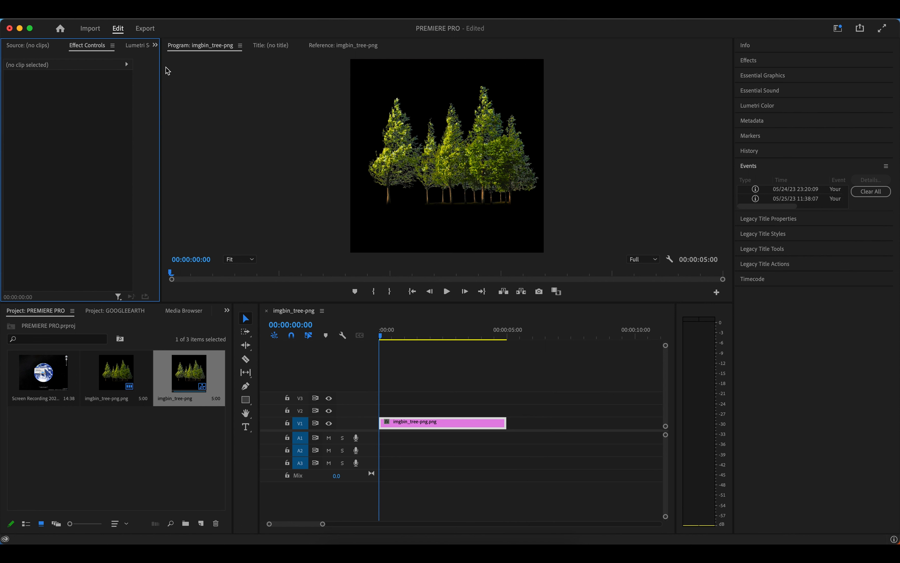
pyautogui.moveTo(457, 429)
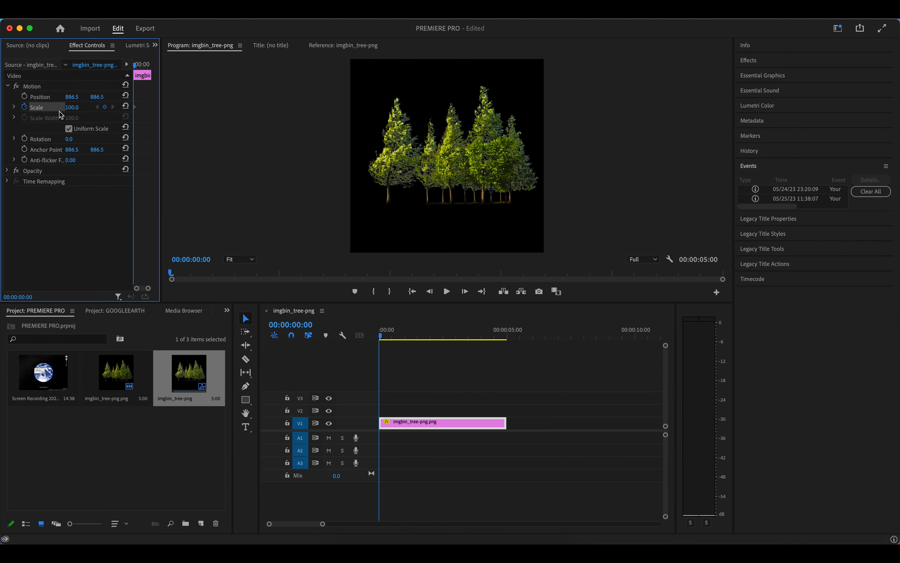
# Adjust the tree clip's Motion scale and position so it sits lower in the frame.
pyautogui.moveTo(72, 106); pyautogui.dragTo(94, 106)
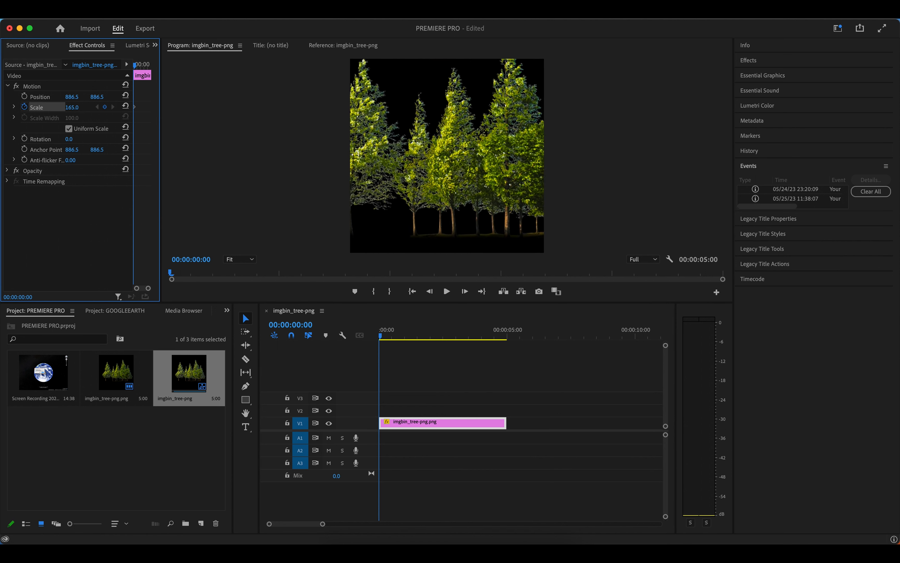
pyautogui.write('76.0')
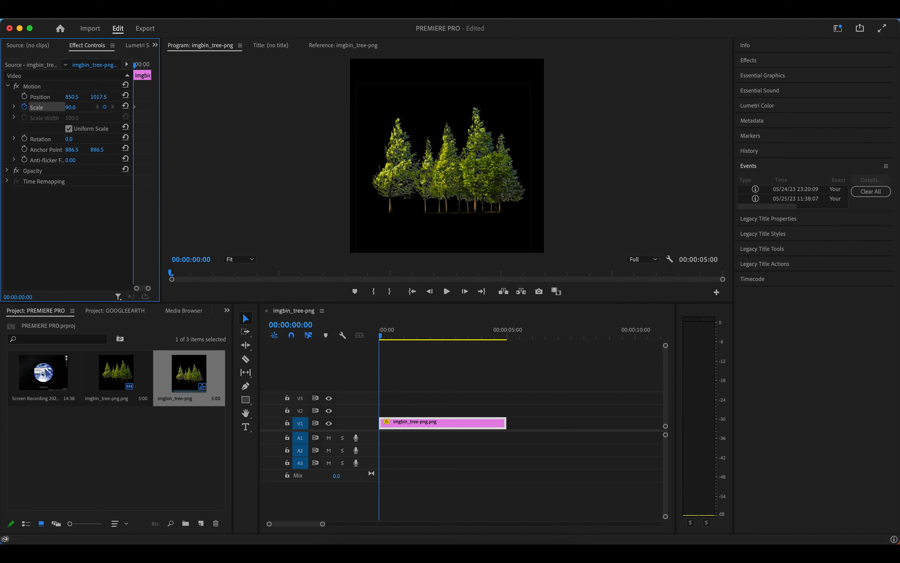
pyautogui.write('777.5')
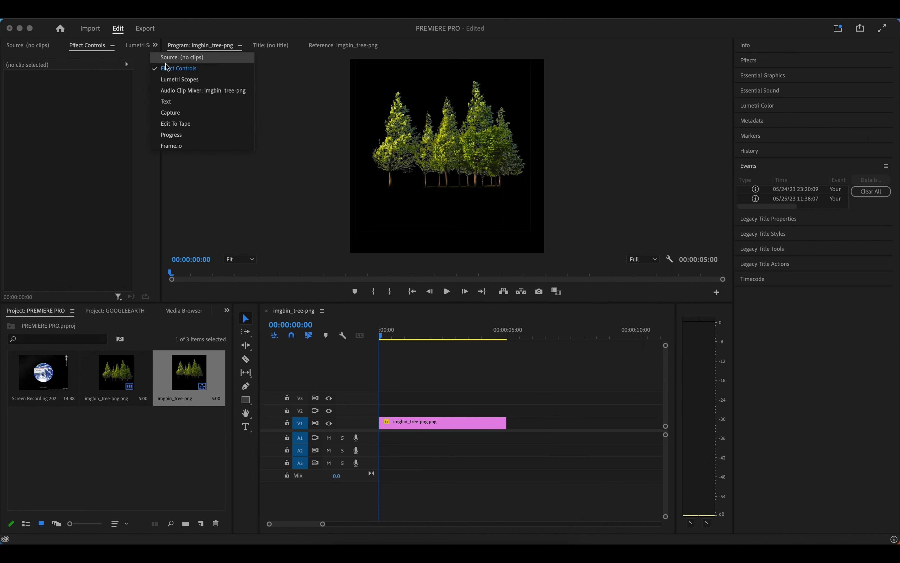
# Create a new Subtitle-format caption track above the video tracks.
pyautogui.click(166, 101)
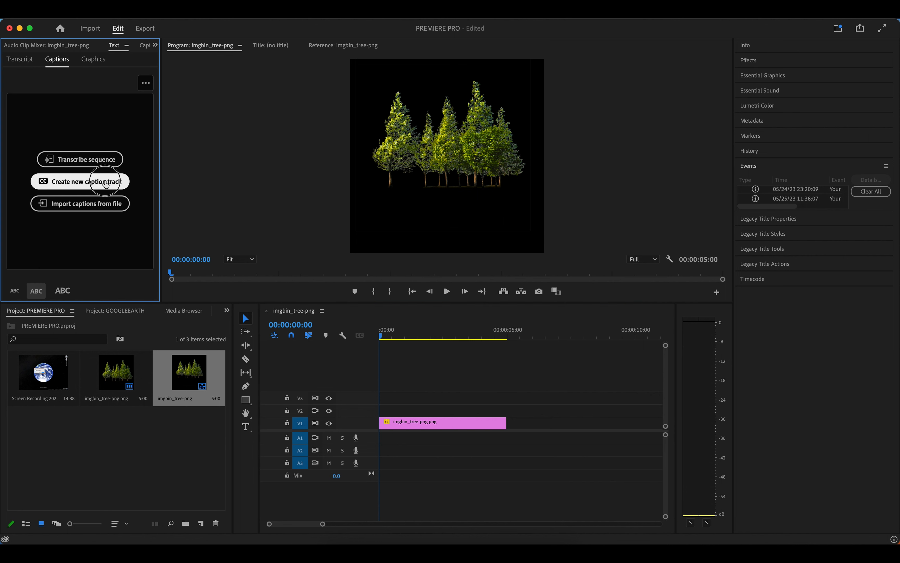
pyautogui.click(80, 180)
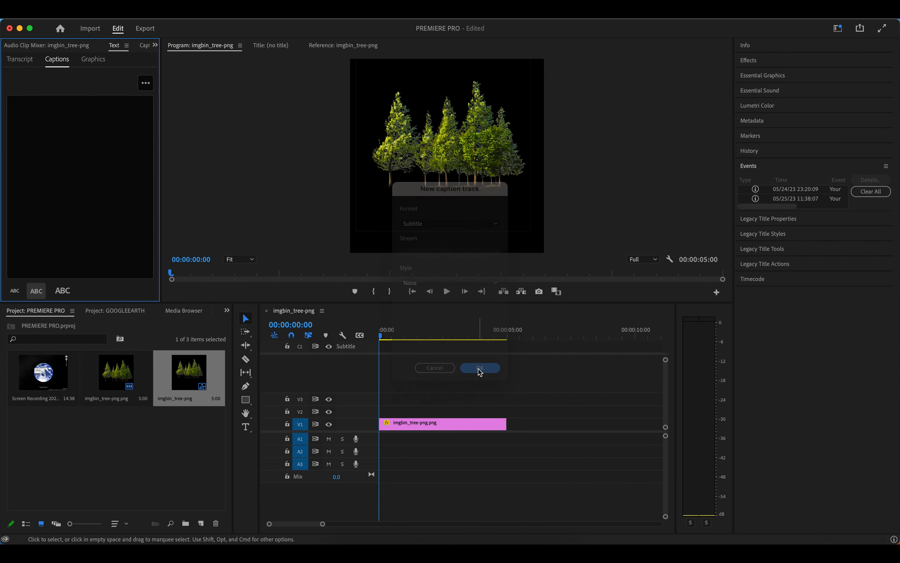
pyautogui.click(479, 368)
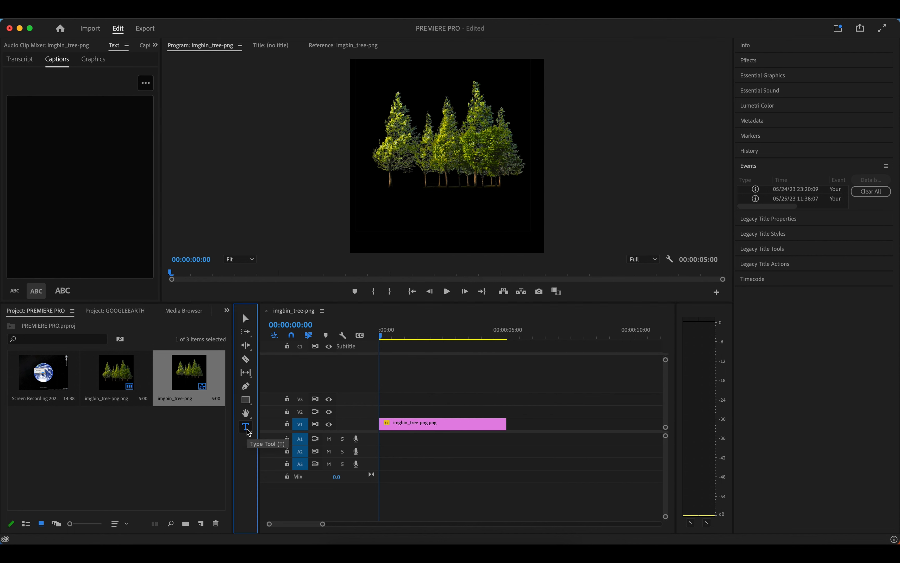
# Type the title URBAN INFORMATICES in the Program Monitor, correcting the stray letters.
pyautogui.click(418, 209)
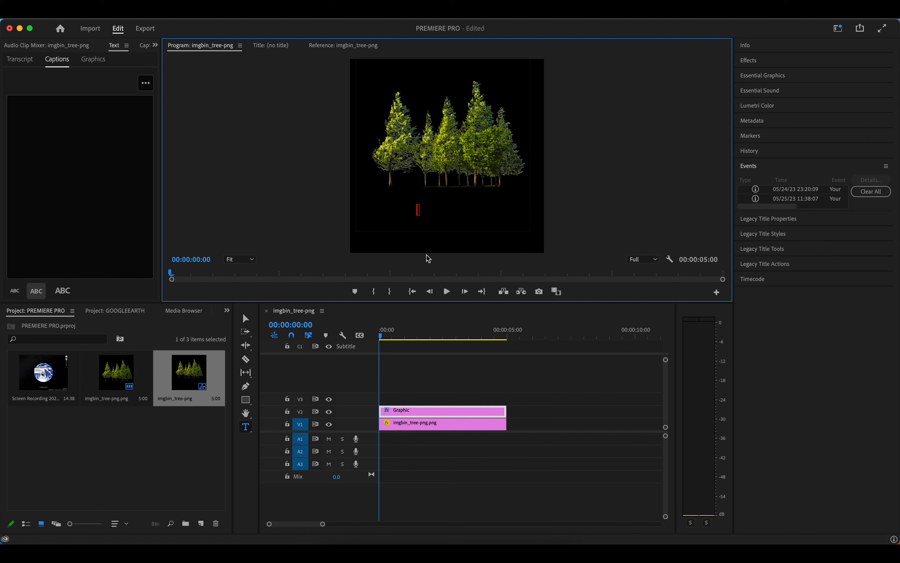
pyautogui.write('URNB')
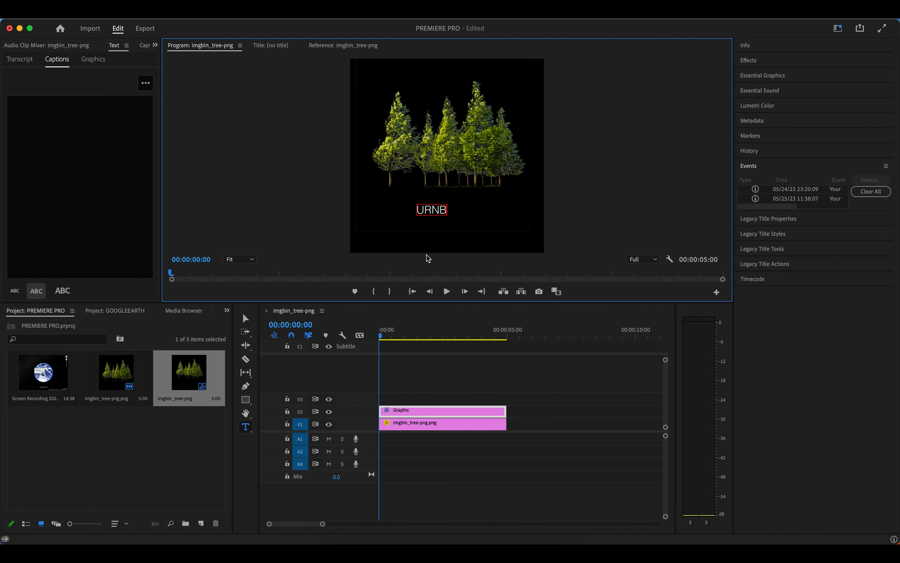
pyautogui.press('Backspace')
pyautogui.write('BAN INFOR')
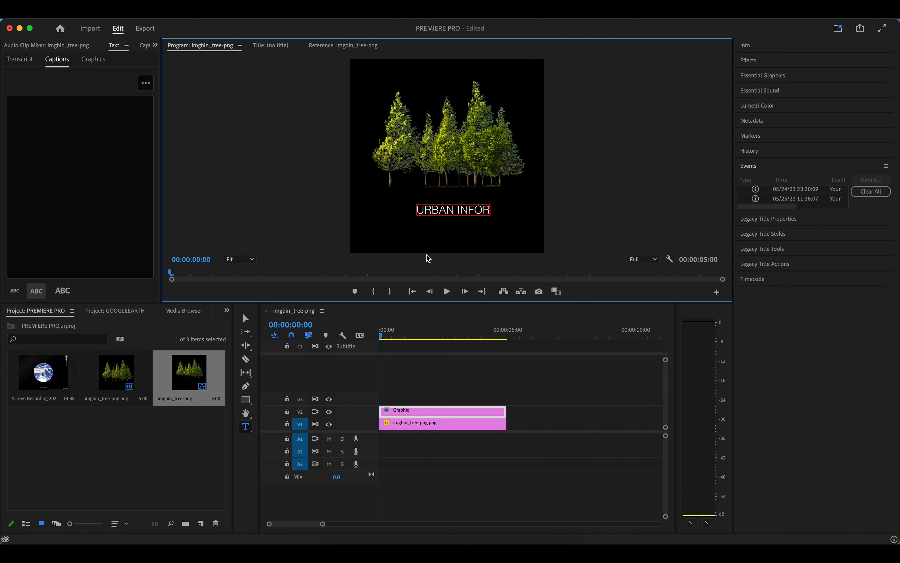
pyautogui.write('MATICES A')
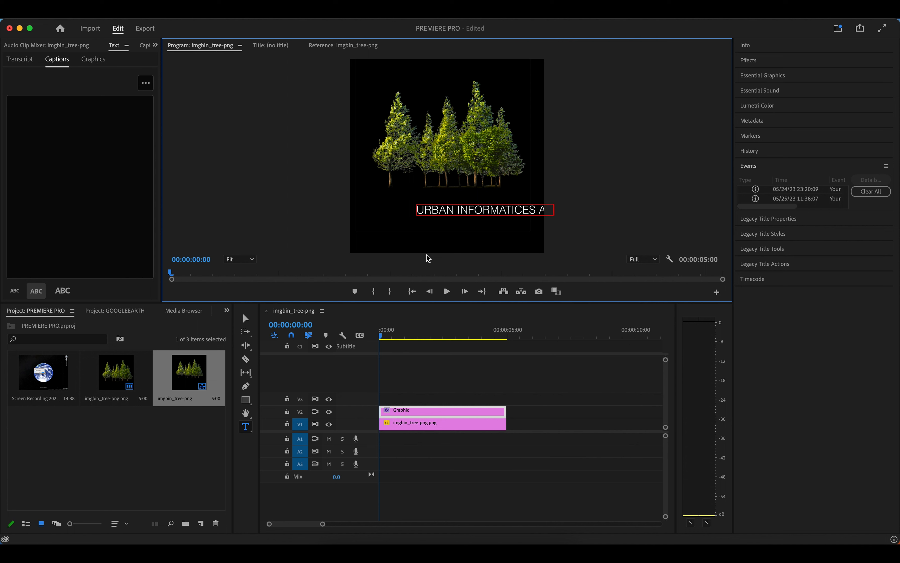
pyautogui.press('Backspace')
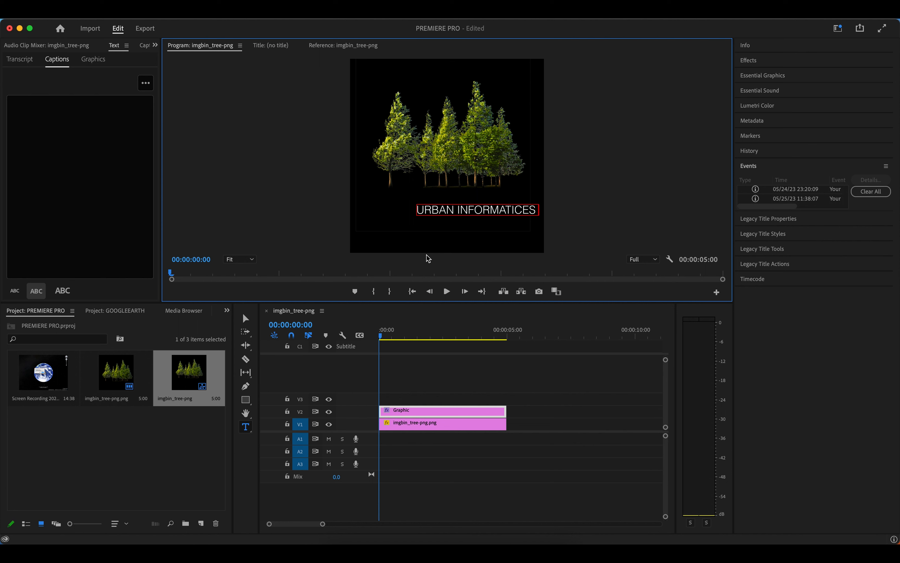
pyautogui.moveTo(456, 333)
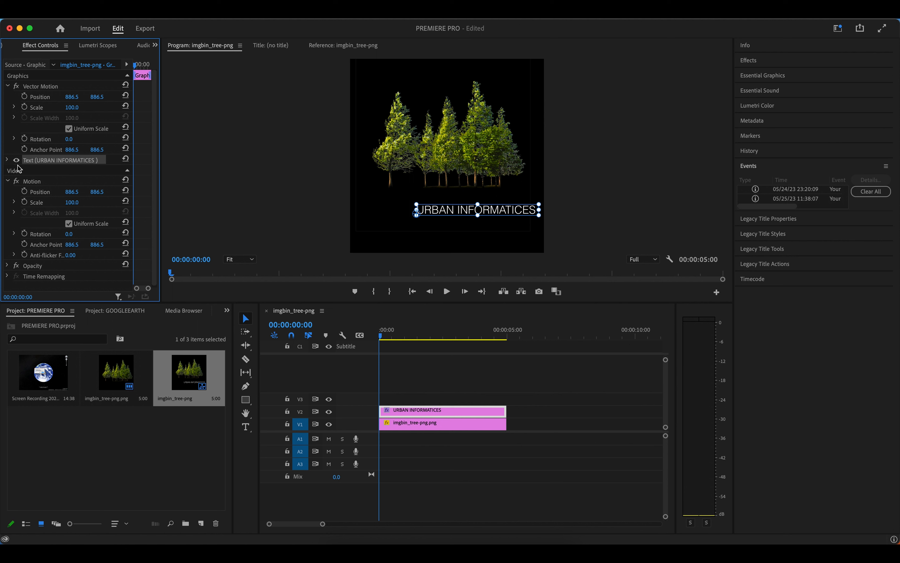
# Change the title's Source Text font from Helvetica to Academy Engraved LET.
pyautogui.click(120, 192)
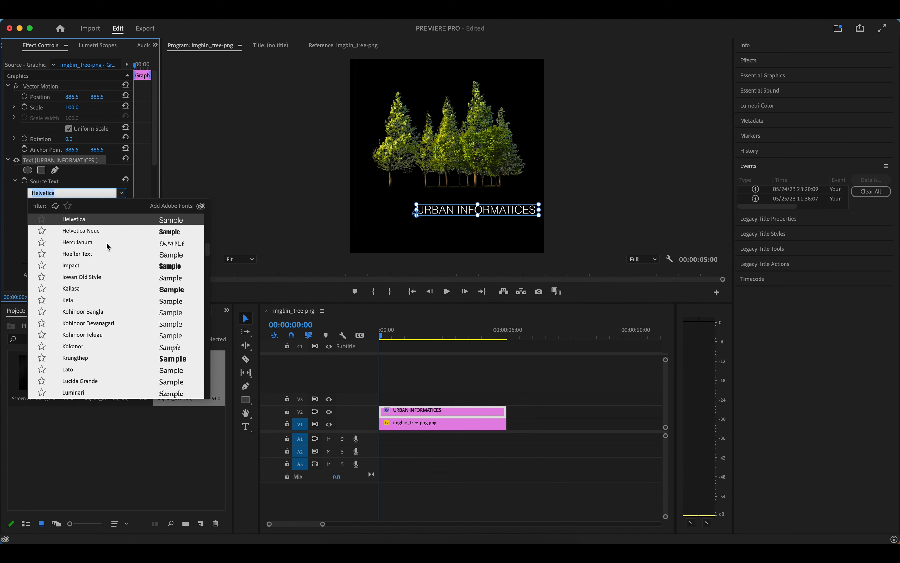
pyautogui.moveTo(446, 219)
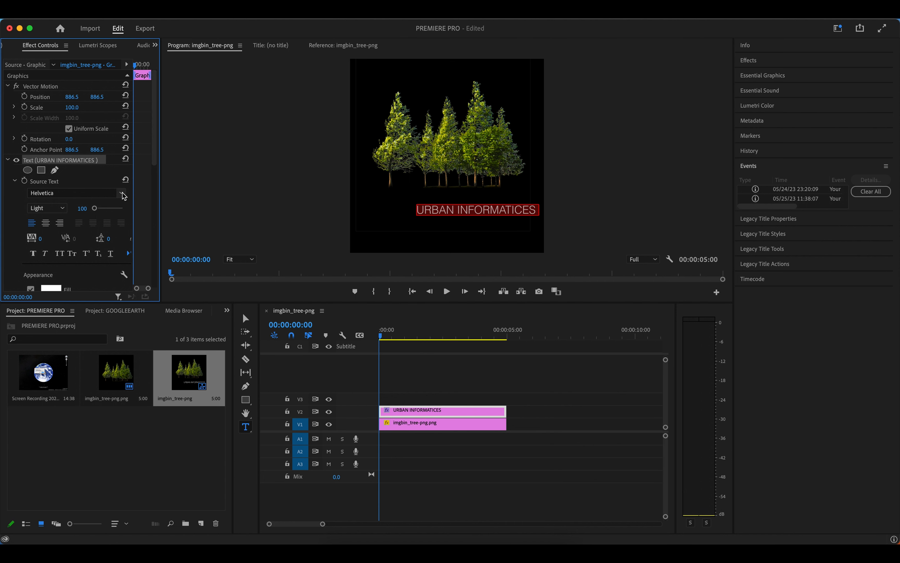
pyautogui.click(121, 192)
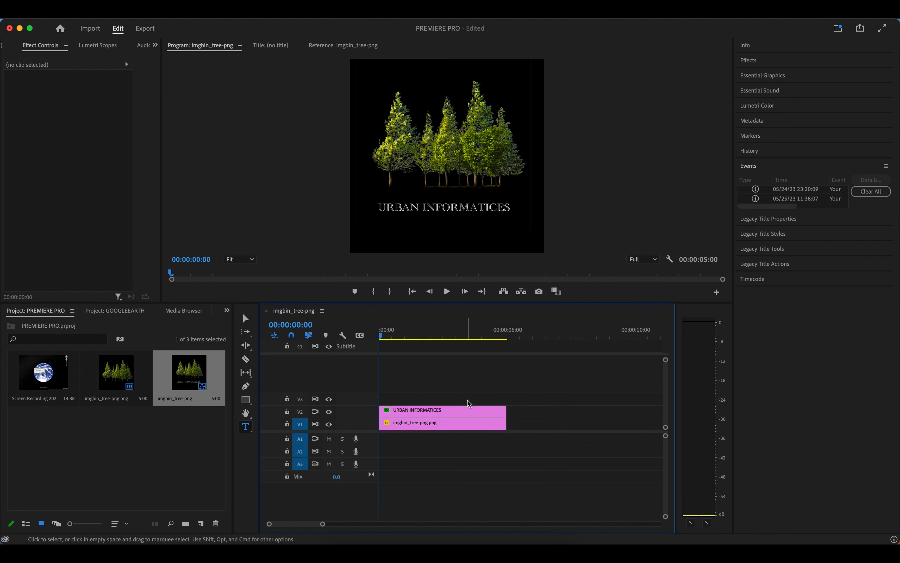
# Trim the URBAN INFORMATICES graphic clip's edge on V2 to shorten it.
pyautogui.click(442, 410)
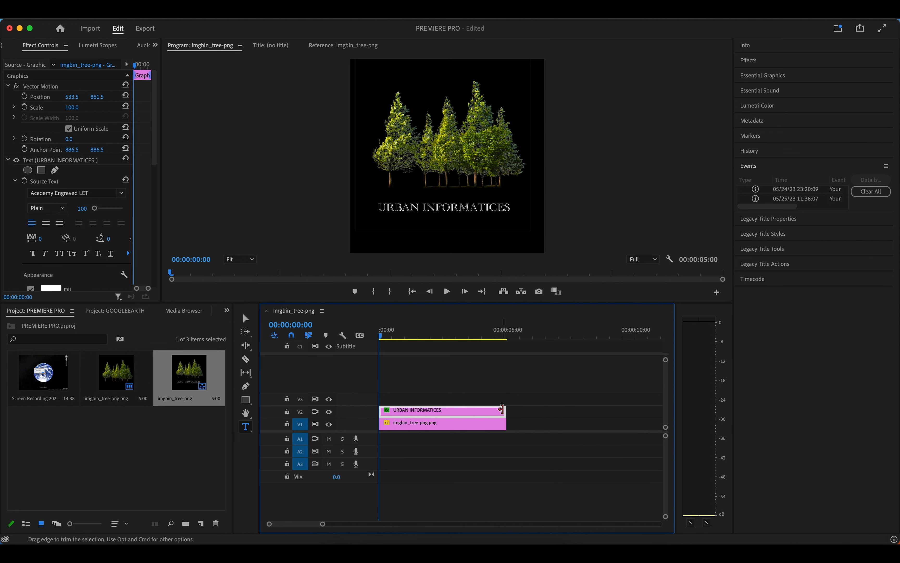
pyautogui.moveTo(501, 410); pyautogui.dragTo(486, 410)
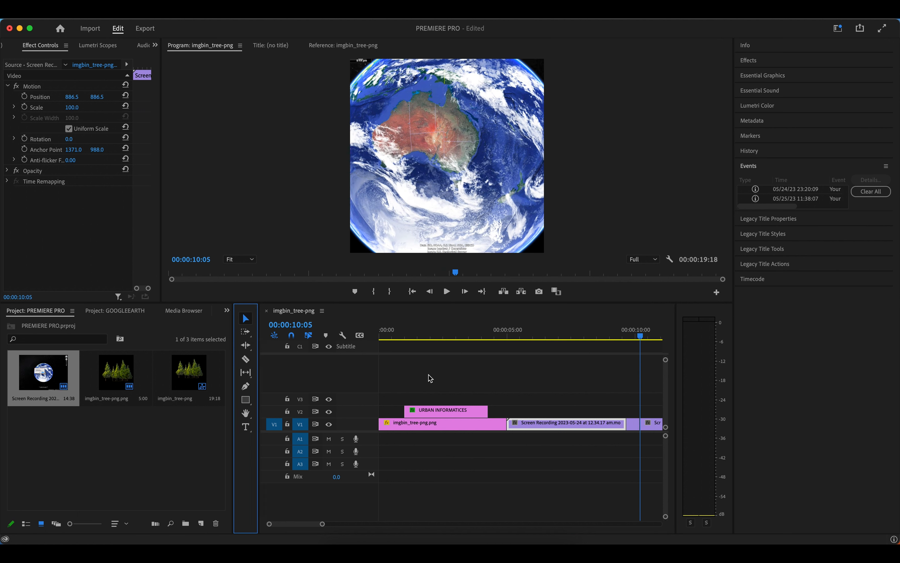
# Review the Earth recording in the Source Monitor, then choose File > Export > Media.
pyautogui.click(631, 424)
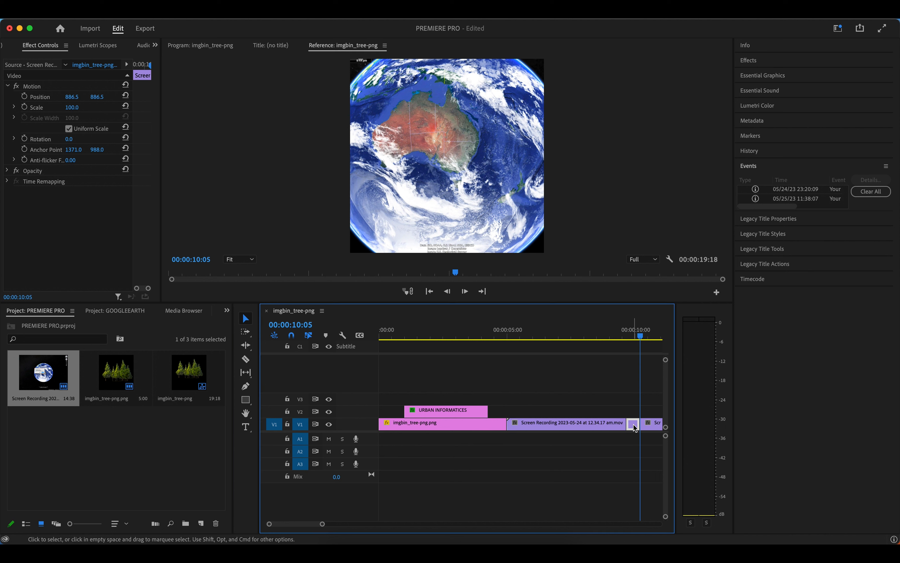
pyautogui.doubleClick(654, 422)
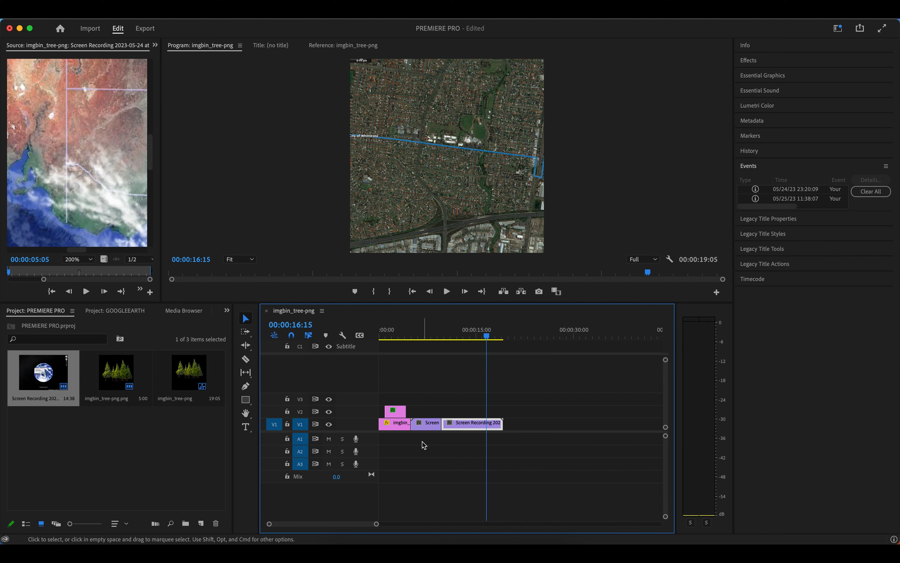
pyautogui.moveTo(252, 444)
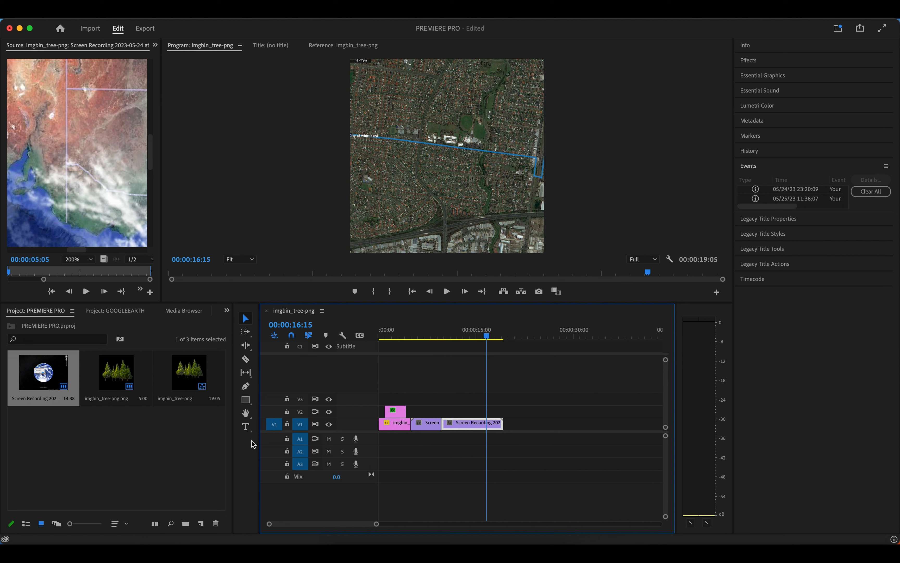
pyautogui.moveTo(192, 393)
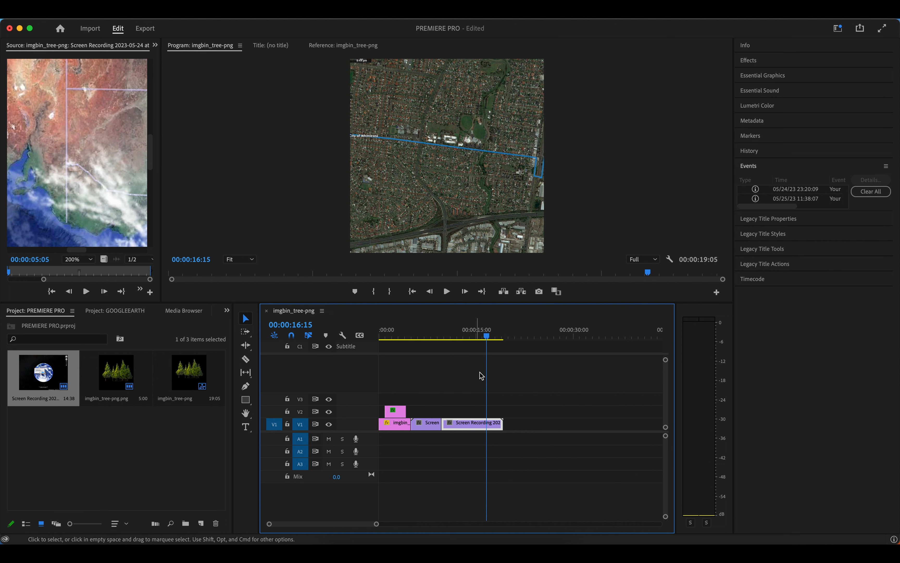
pyautogui.moveTo(415, 329)
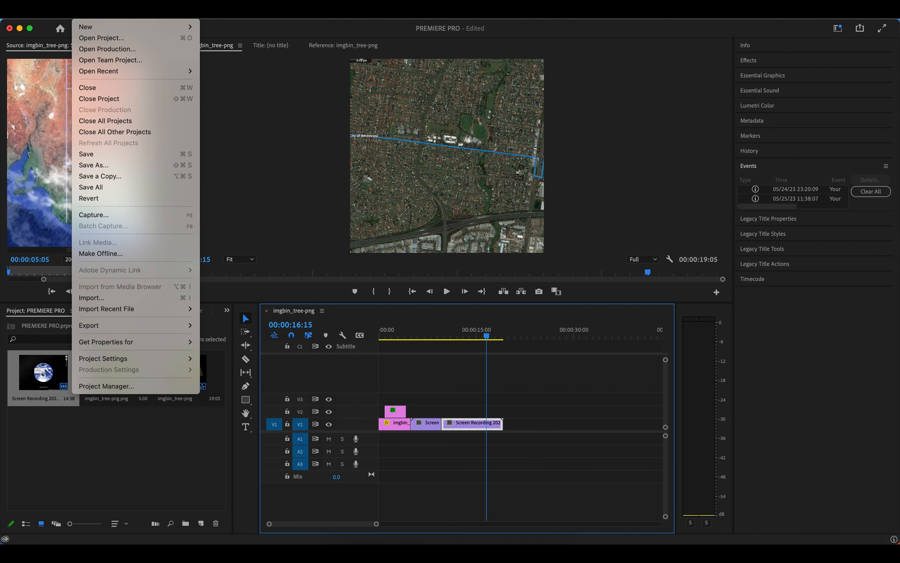
pyautogui.moveTo(138, 287)
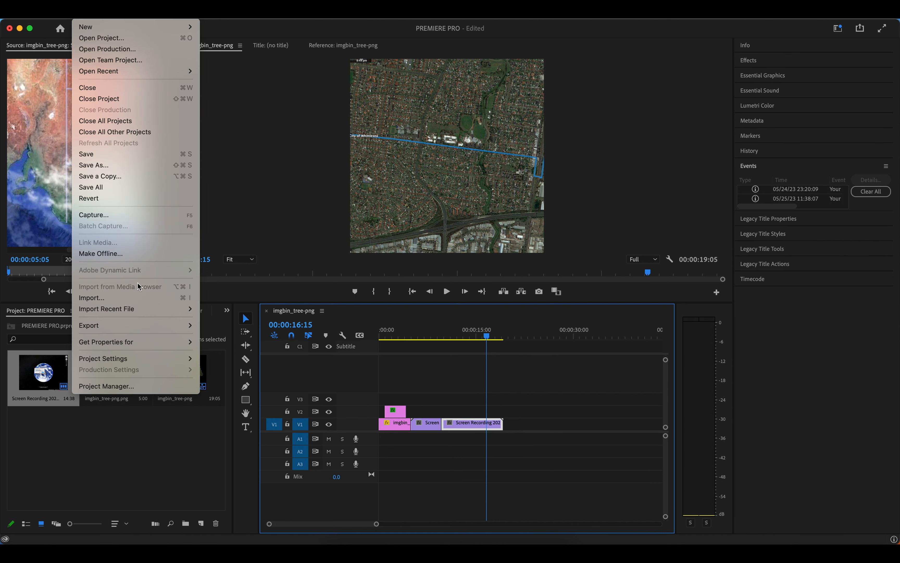
pyautogui.moveTo(89, 325)
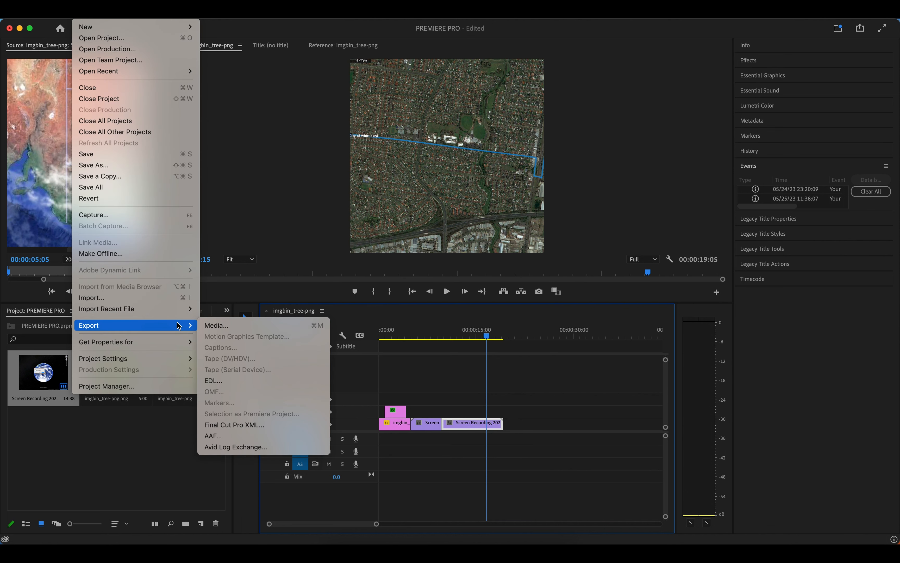
pyautogui.click(217, 326)
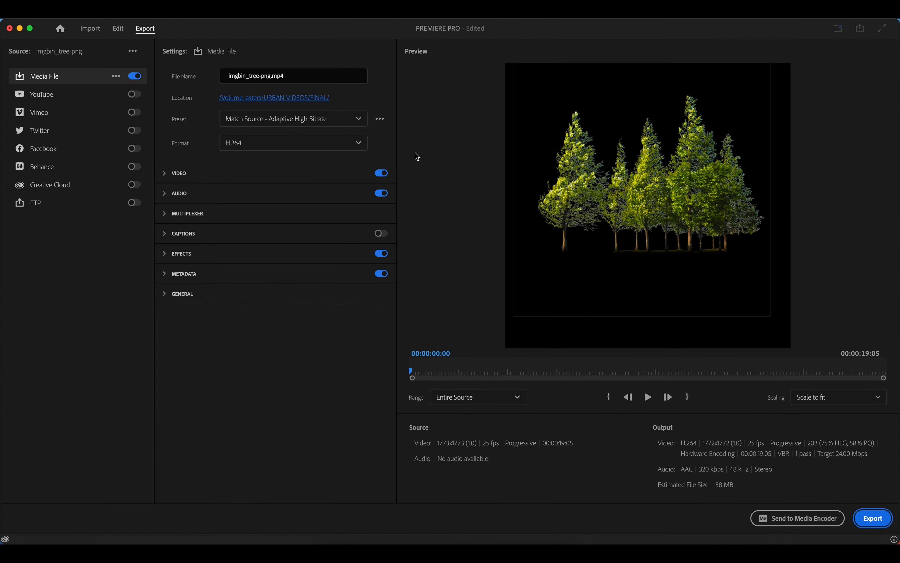
pyautogui.click(293, 75)
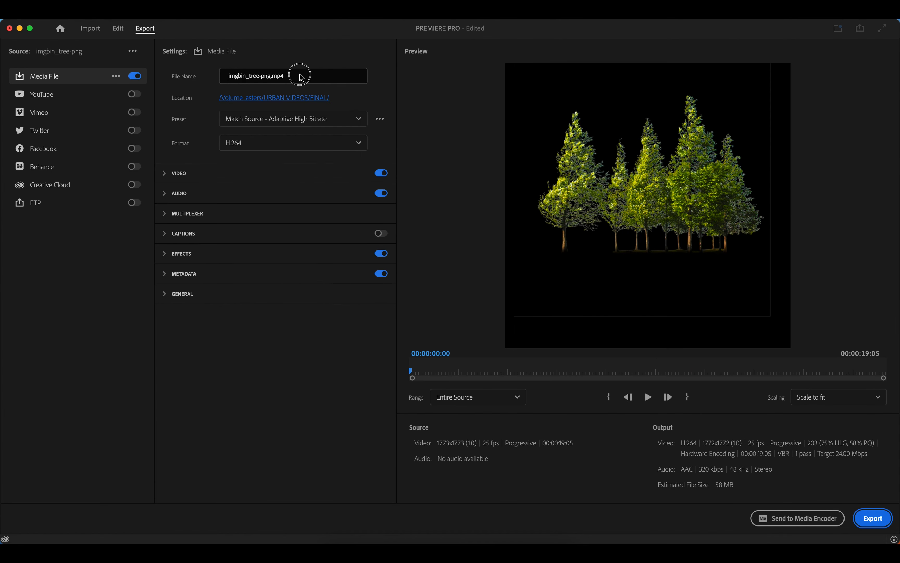
pyautogui.click(293, 75)
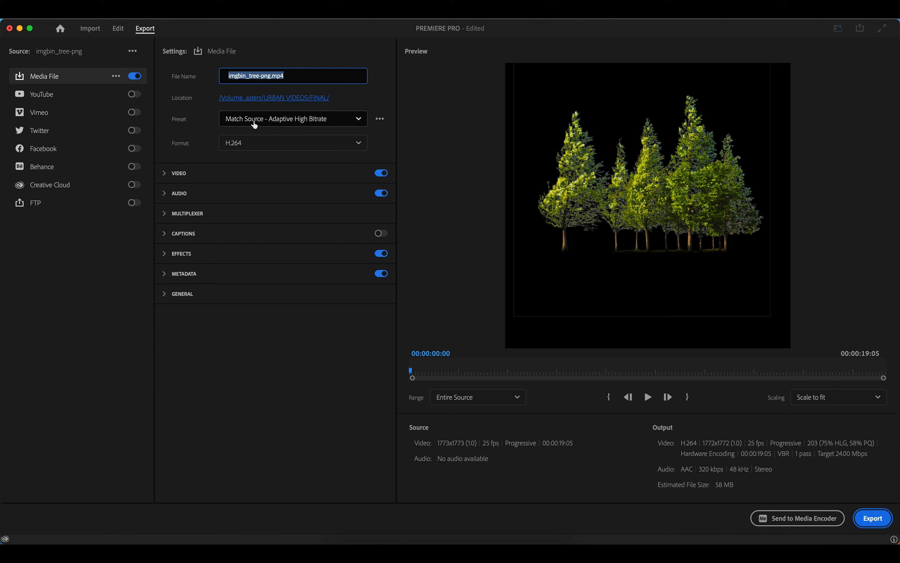
pyautogui.moveTo(260, 97)
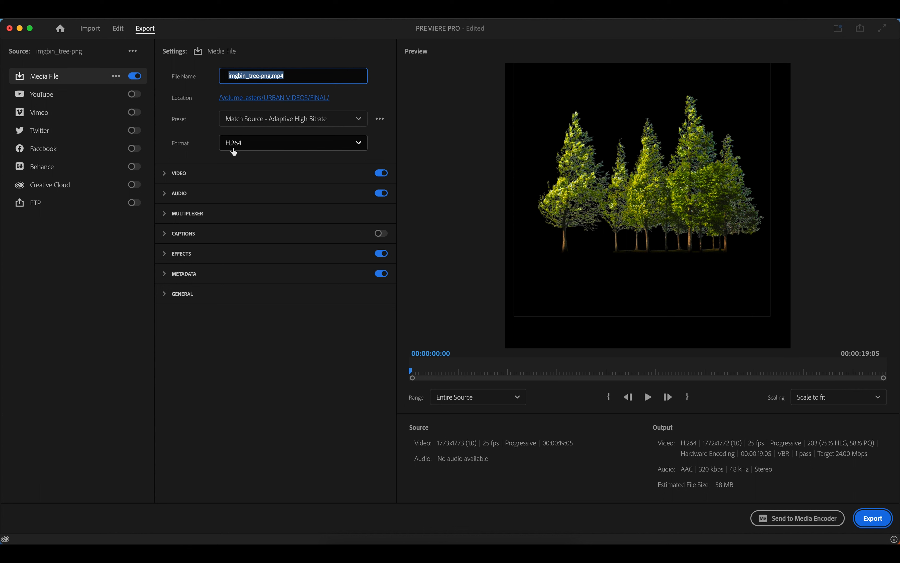
pyautogui.moveTo(815, 467)
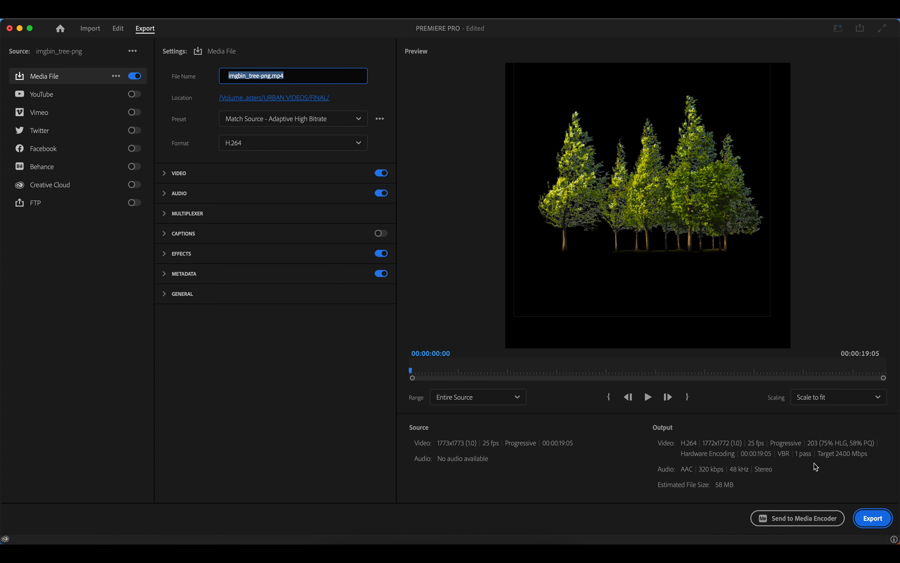
pyautogui.moveTo(420, 51)
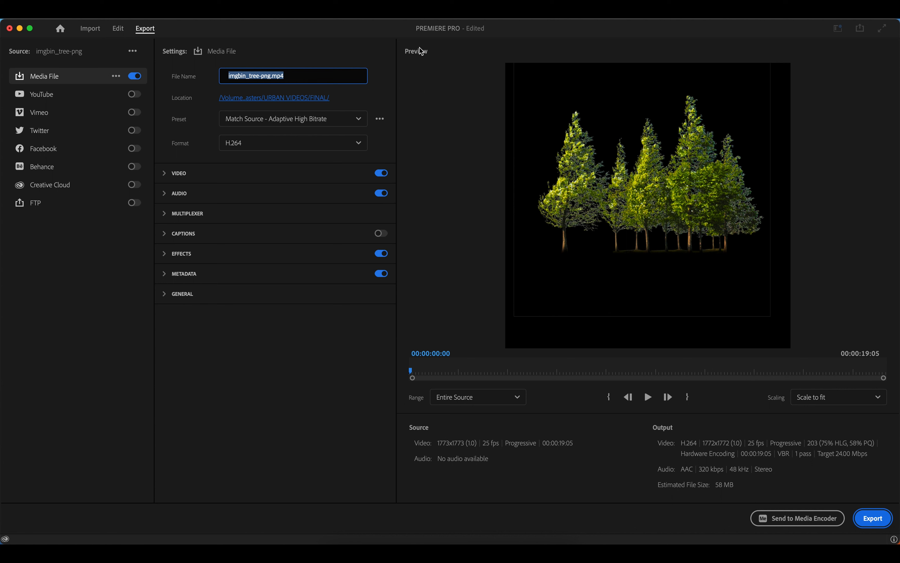
pyautogui.moveTo(746, 482)
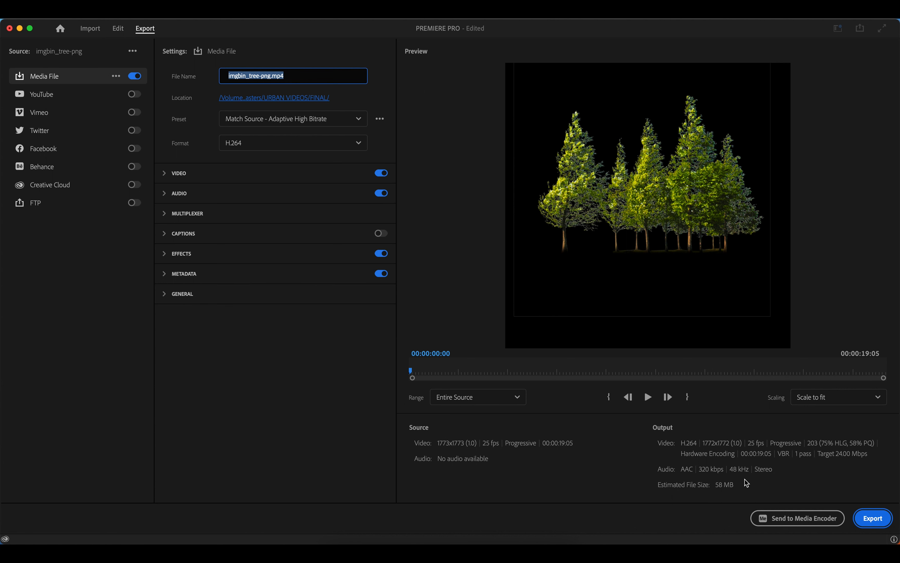
pyautogui.moveTo(872, 517)
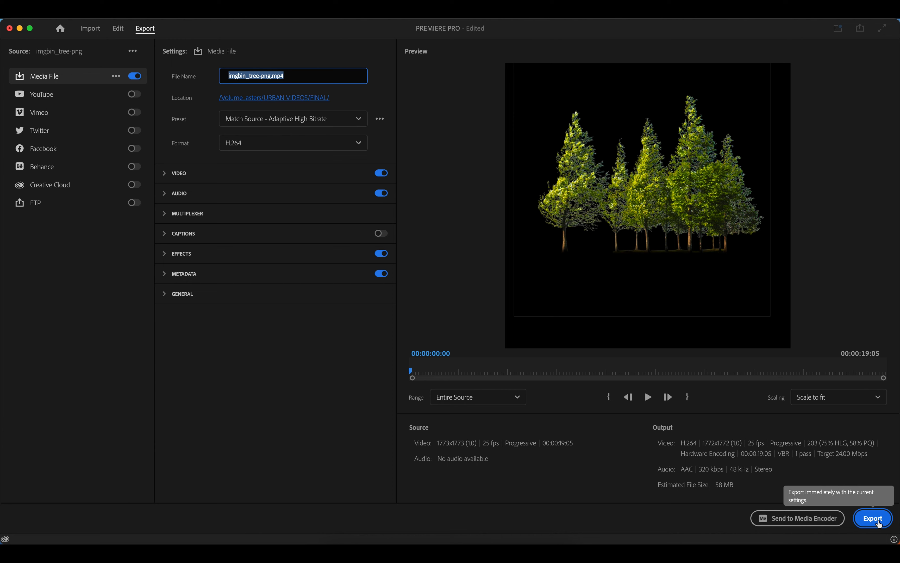
# Start the H.264 export of imgbin_tree-png.mp4 and let encoding run.
pyautogui.click(872, 517)
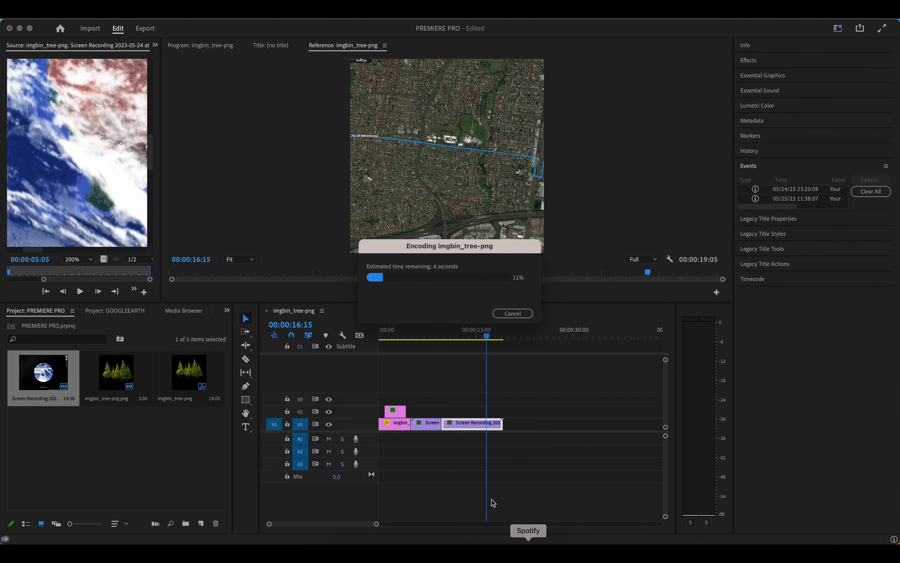
pyautogui.moveTo(381, 306)
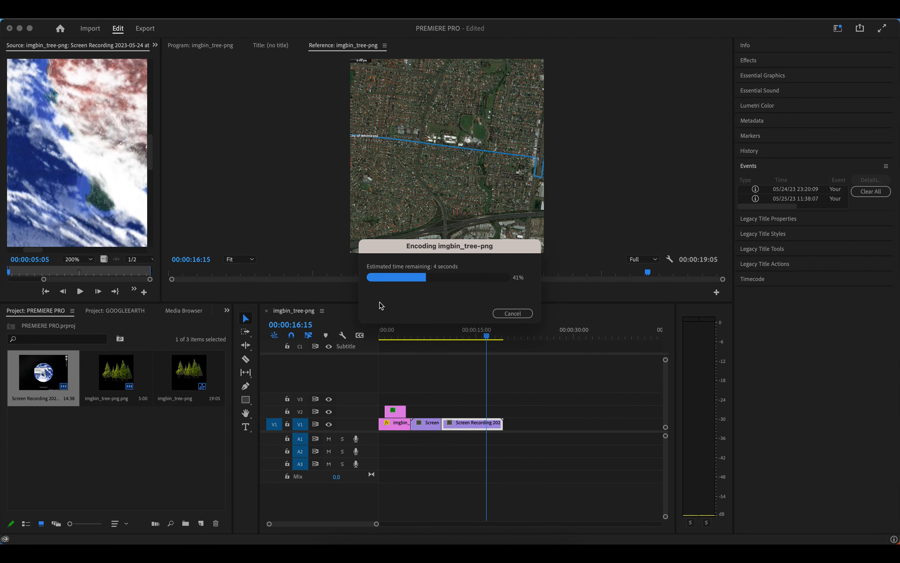
pyautogui.moveTo(501, 314)
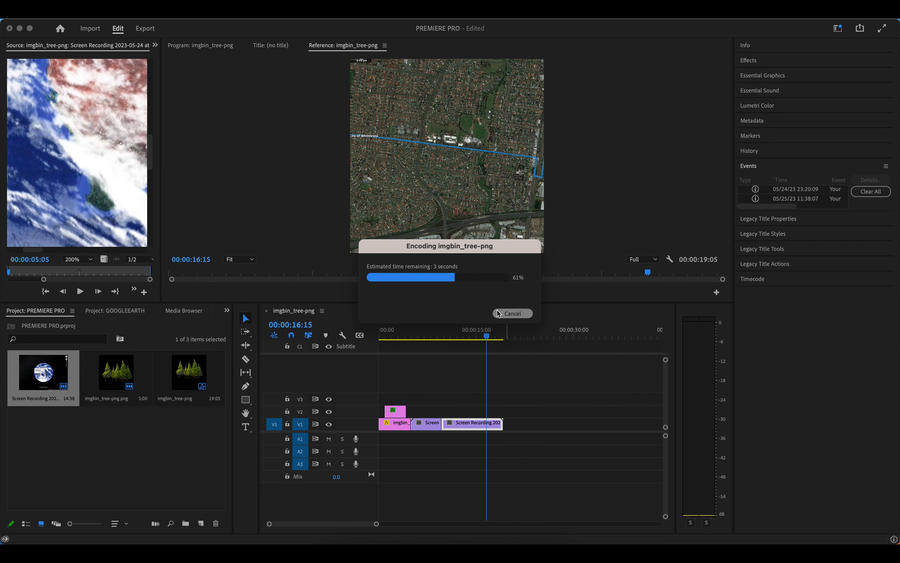
pyautogui.moveTo(538, 333)
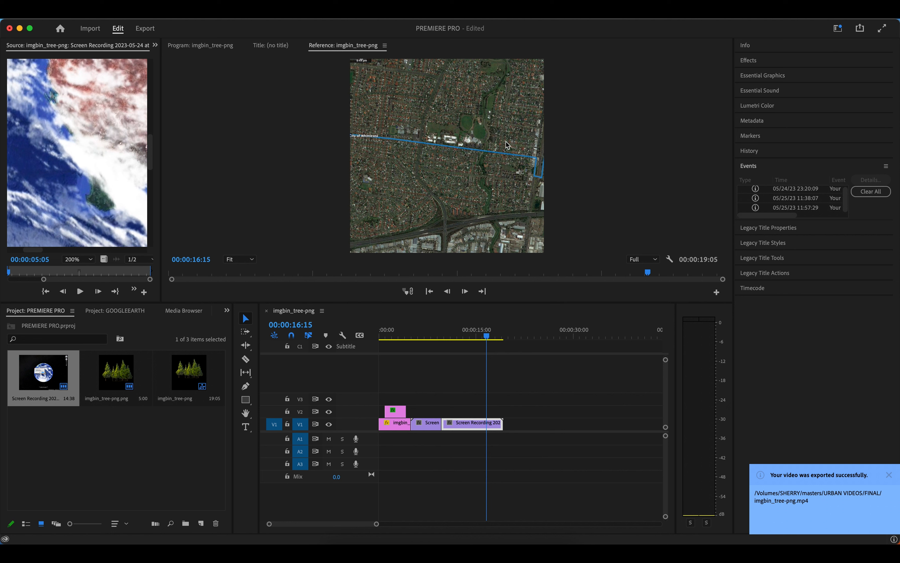
pyautogui.moveTo(517, 378)
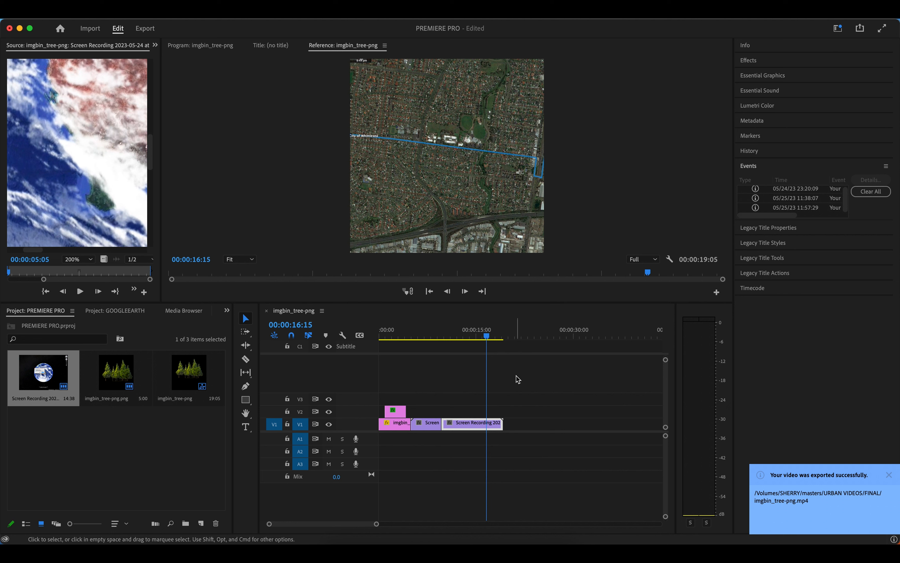